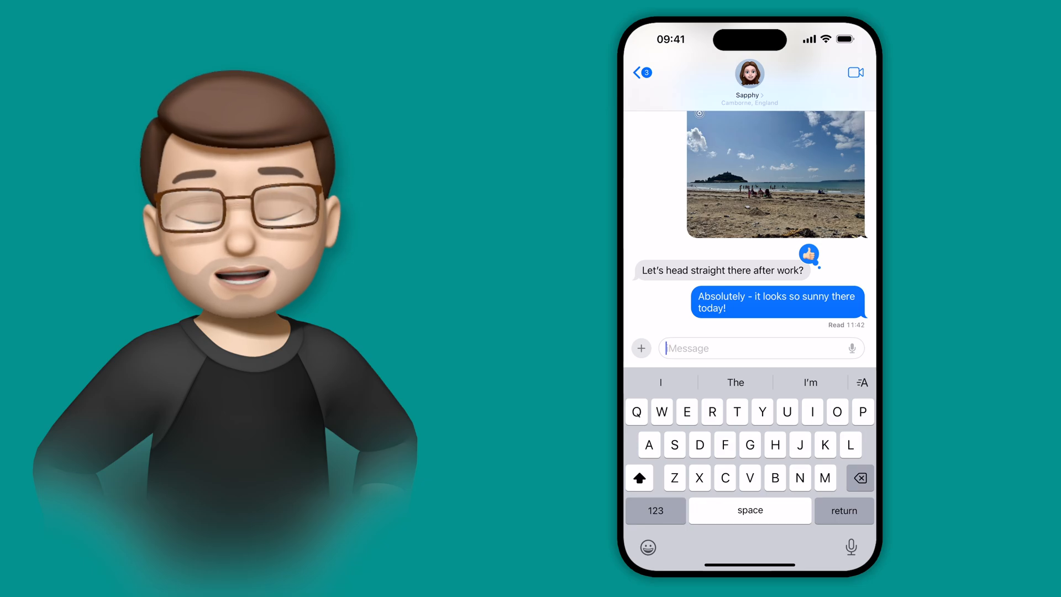
Swap the thumbs-up tapback on "Let's head straight there after work?" for sunglasses emoji
click(720, 270)
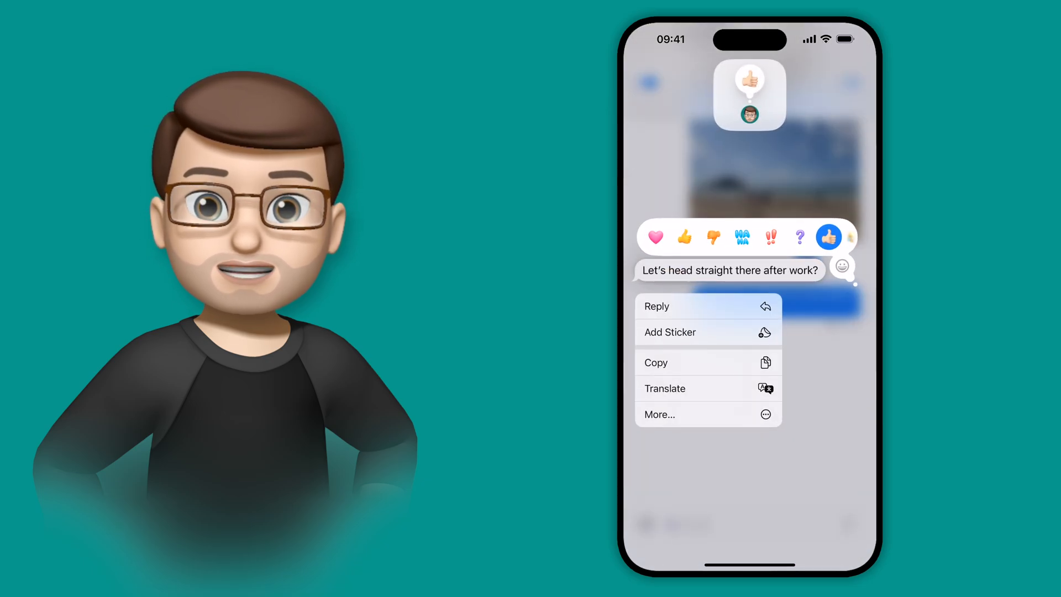
click(841, 265)
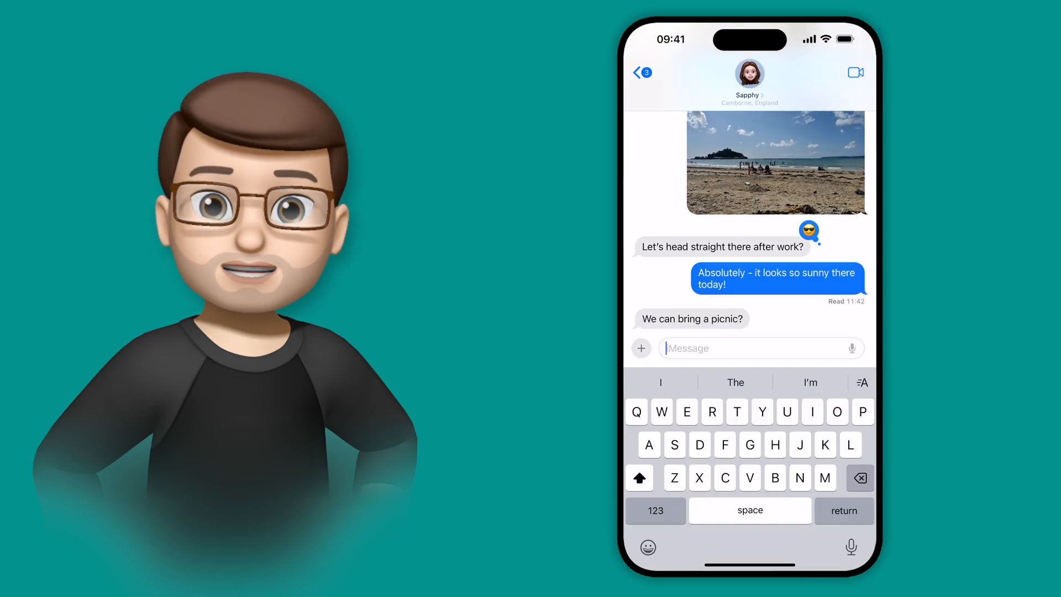
Open the sticker collection as a reaction picker for "We can bring a picnic?"
click(691, 319)
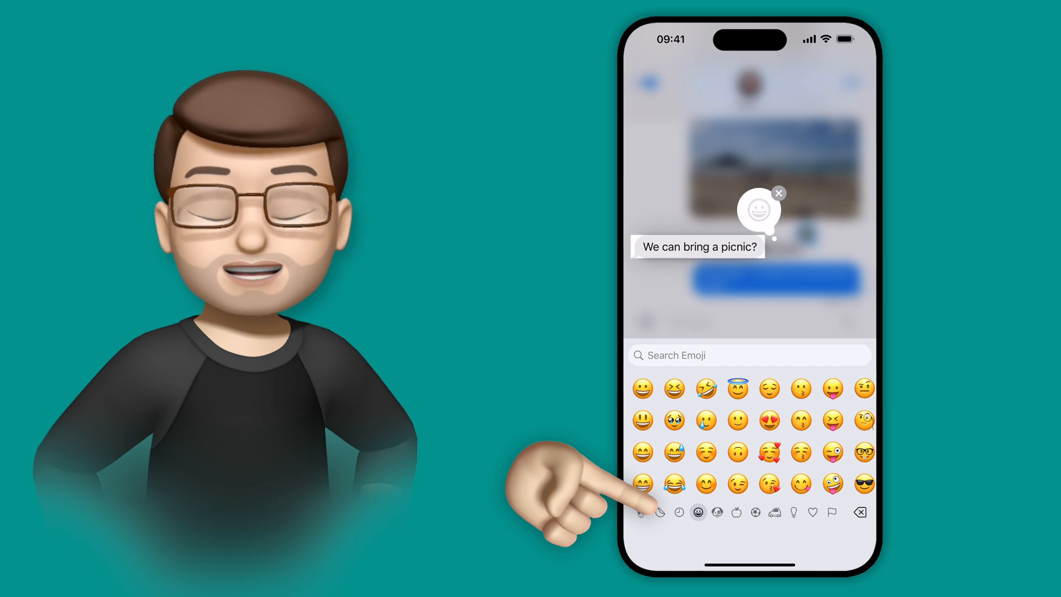
click(660, 512)
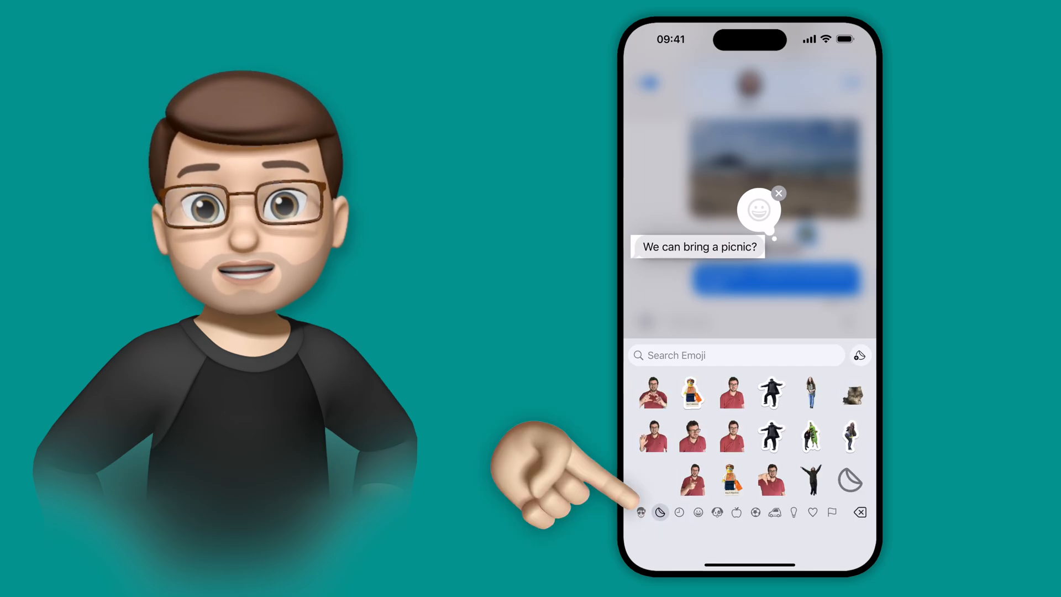